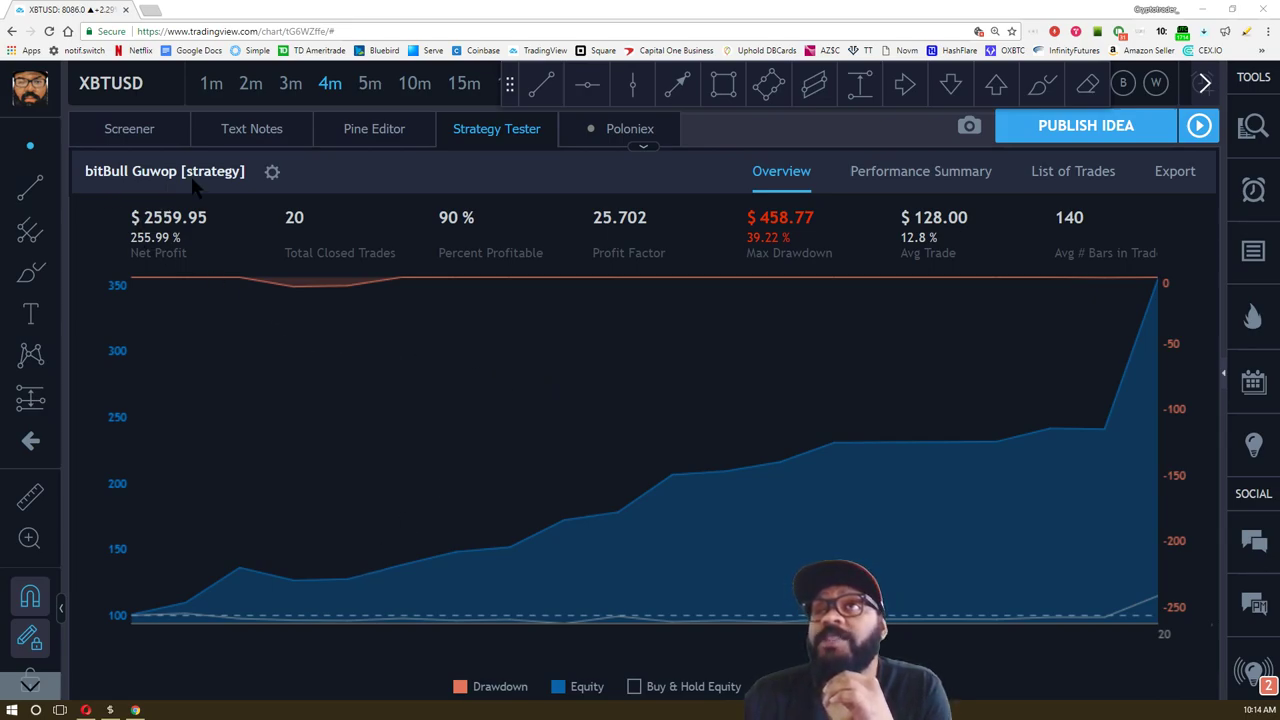
{"action": "mouse_move", "coordinate": [800, 444]}
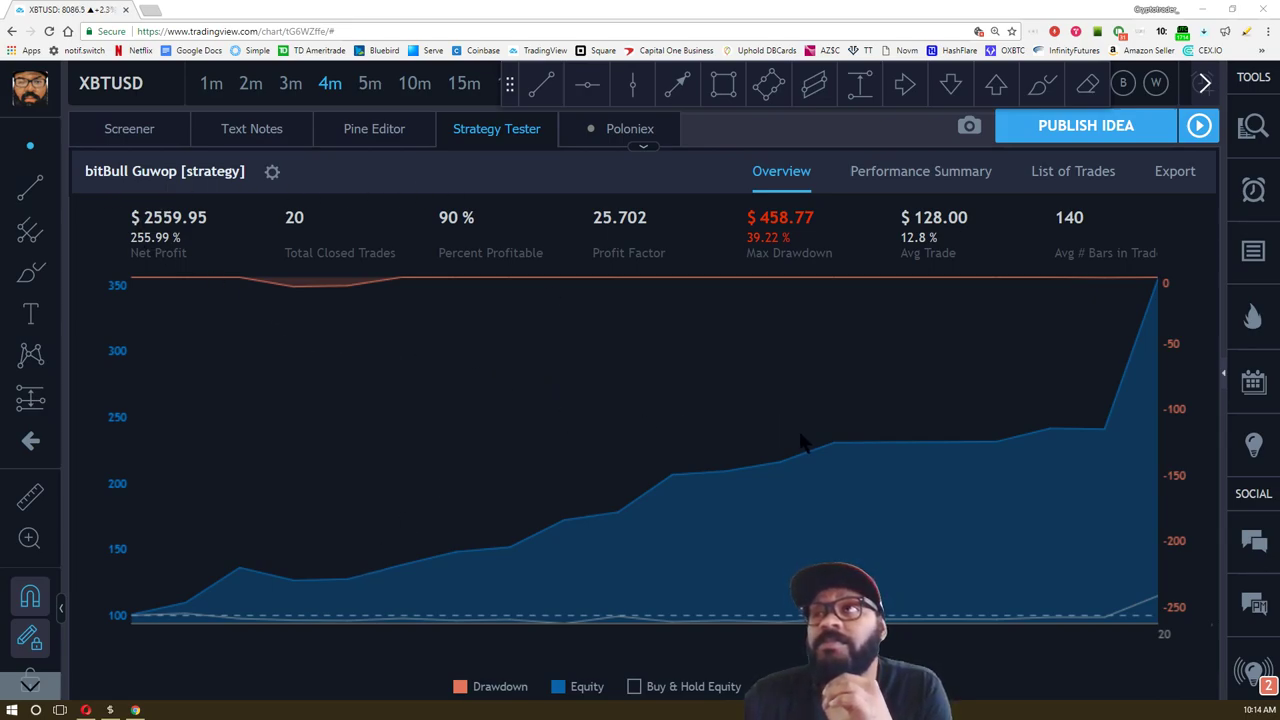
{"action": "mouse_move", "coordinate": [640, 330]}
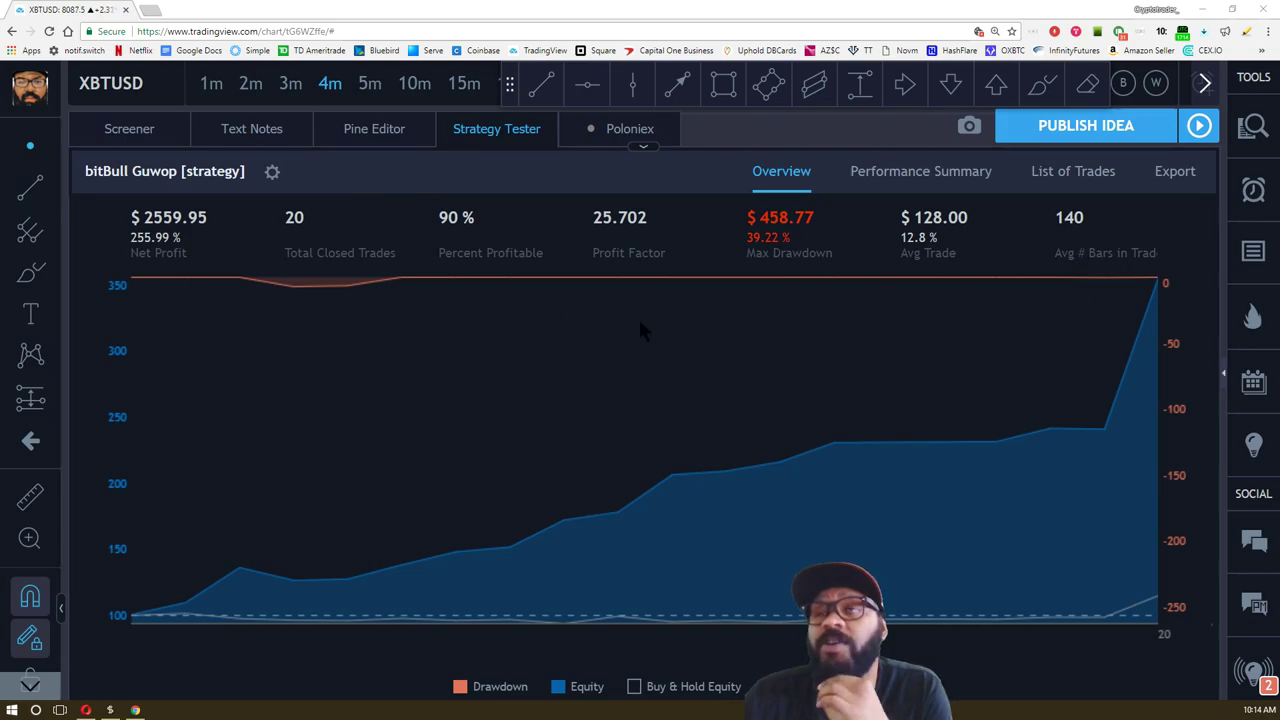
{"action": "mouse_move", "coordinate": [532, 408]}
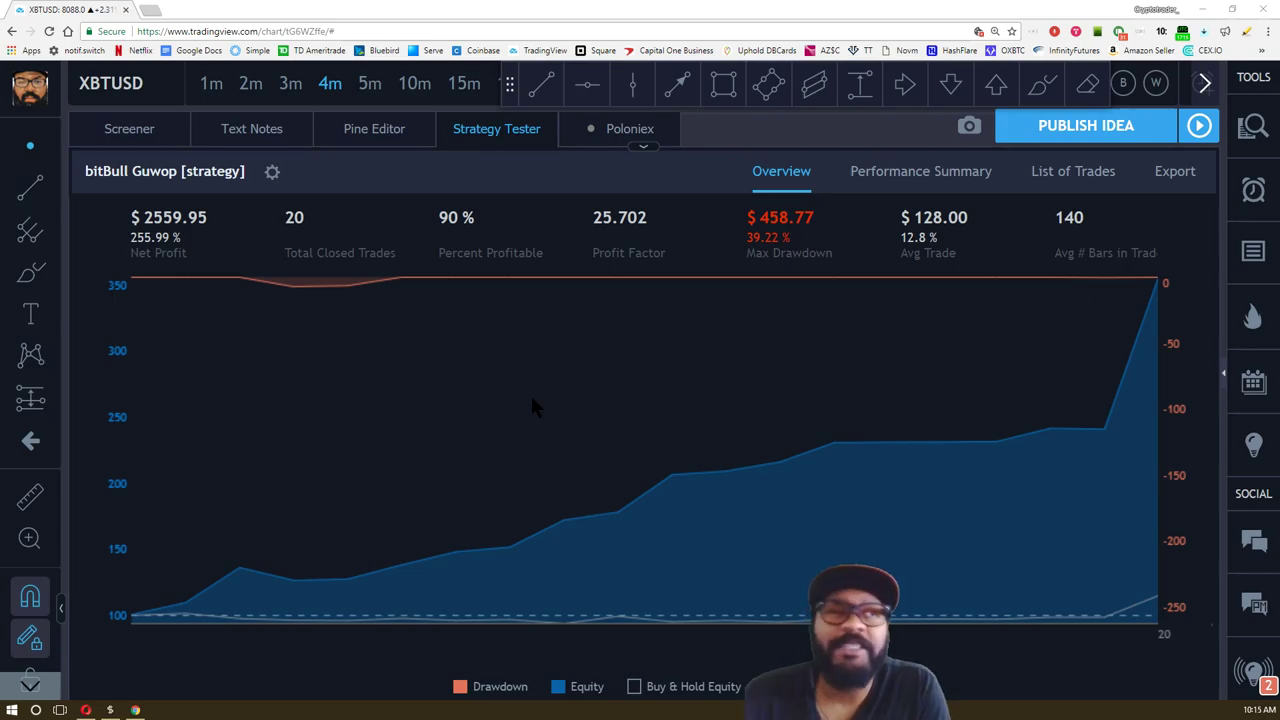
{"action": "mouse_move", "coordinate": [530, 384]}
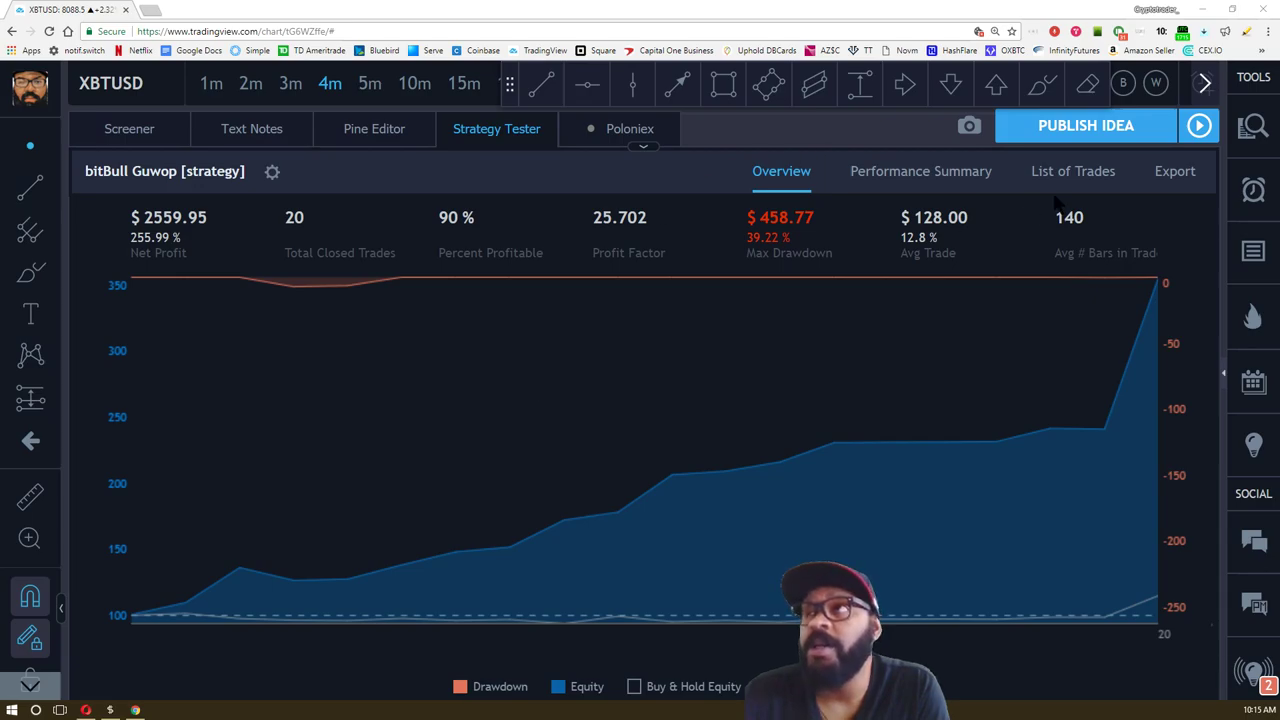
{"action": "mouse_move", "coordinate": [680, 384]}
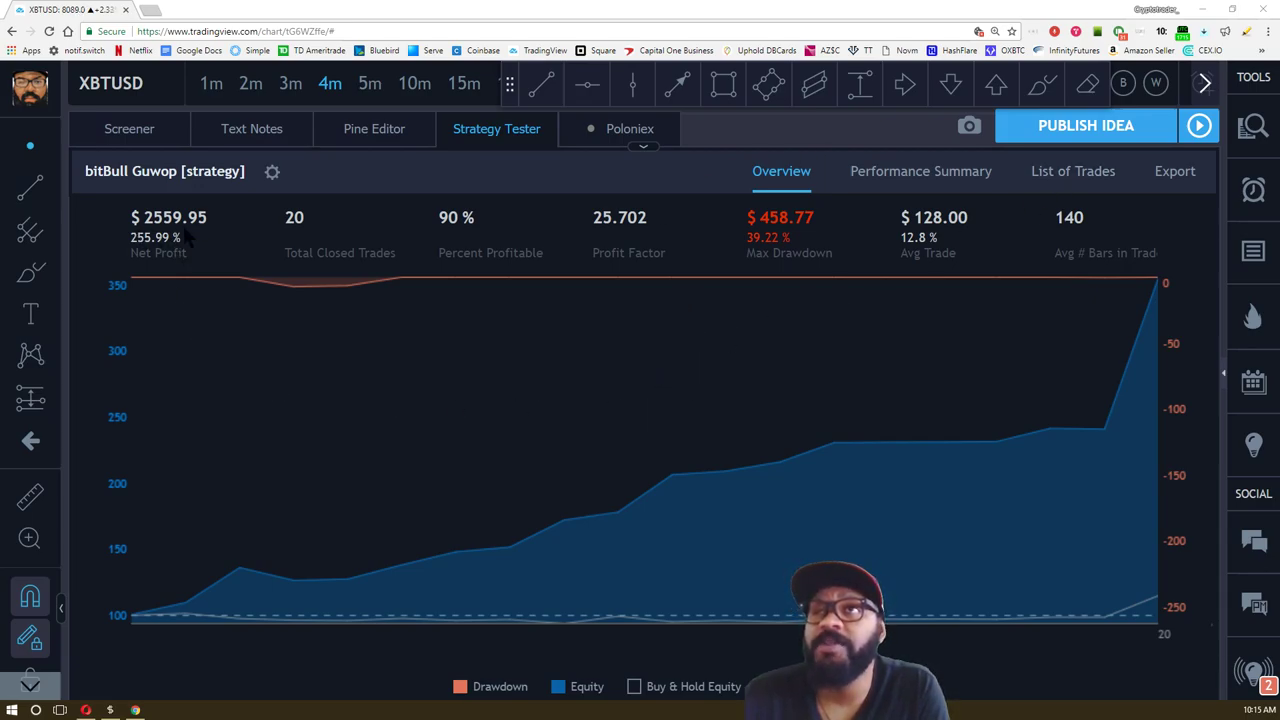
{"action": "mouse_move", "coordinate": [1076, 190]}
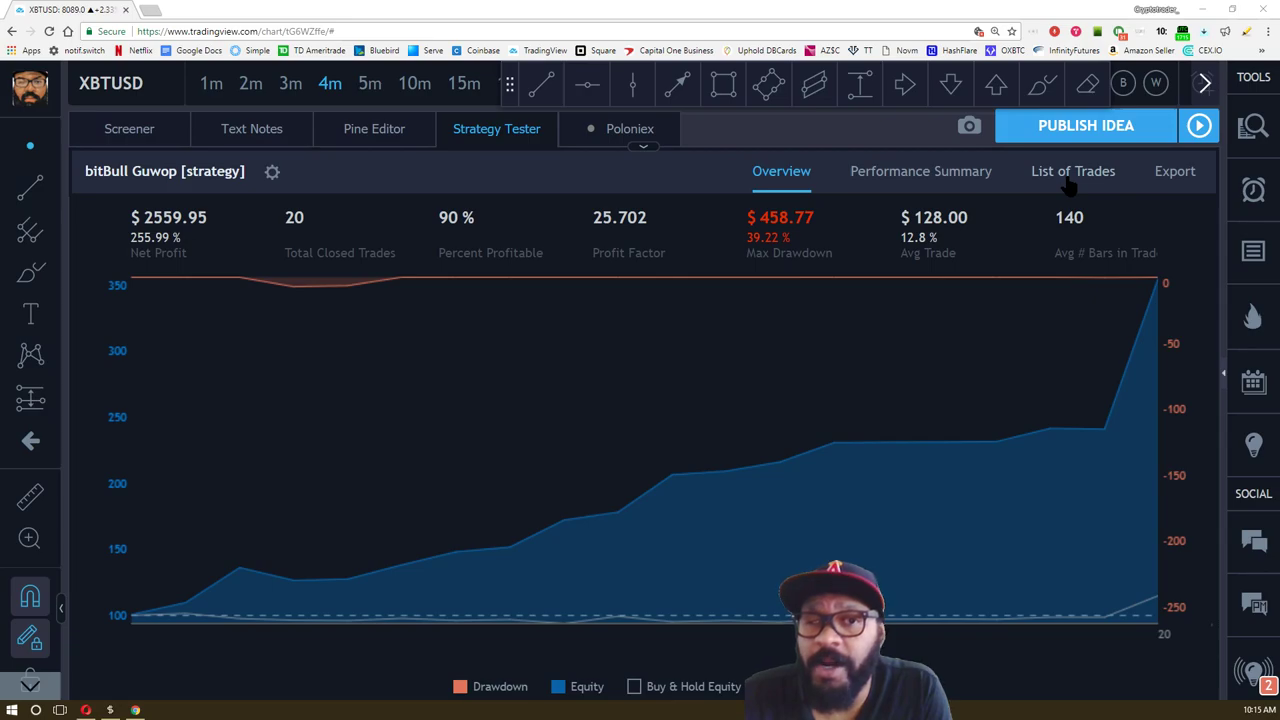
{"action": "mouse_move", "coordinate": [530, 320]}
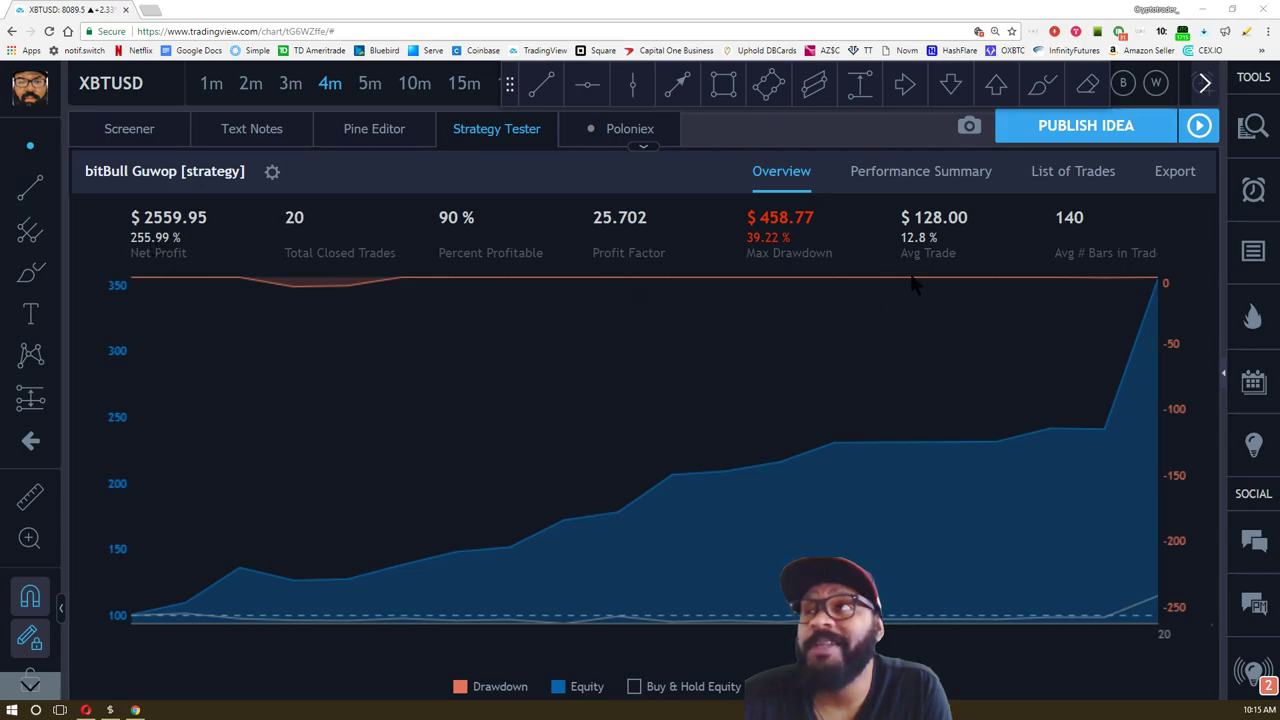
{"action": "mouse_move", "coordinate": [1016, 344]}
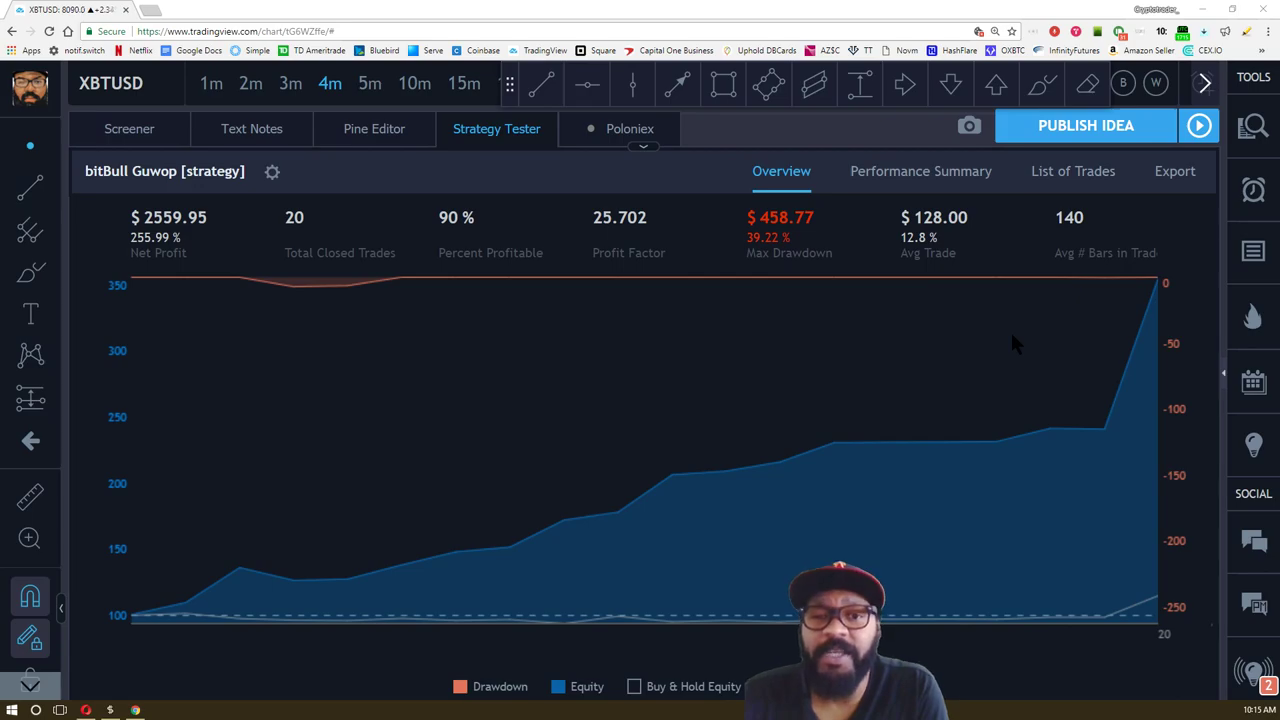
{"action": "mouse_move", "coordinate": [1060, 184]}
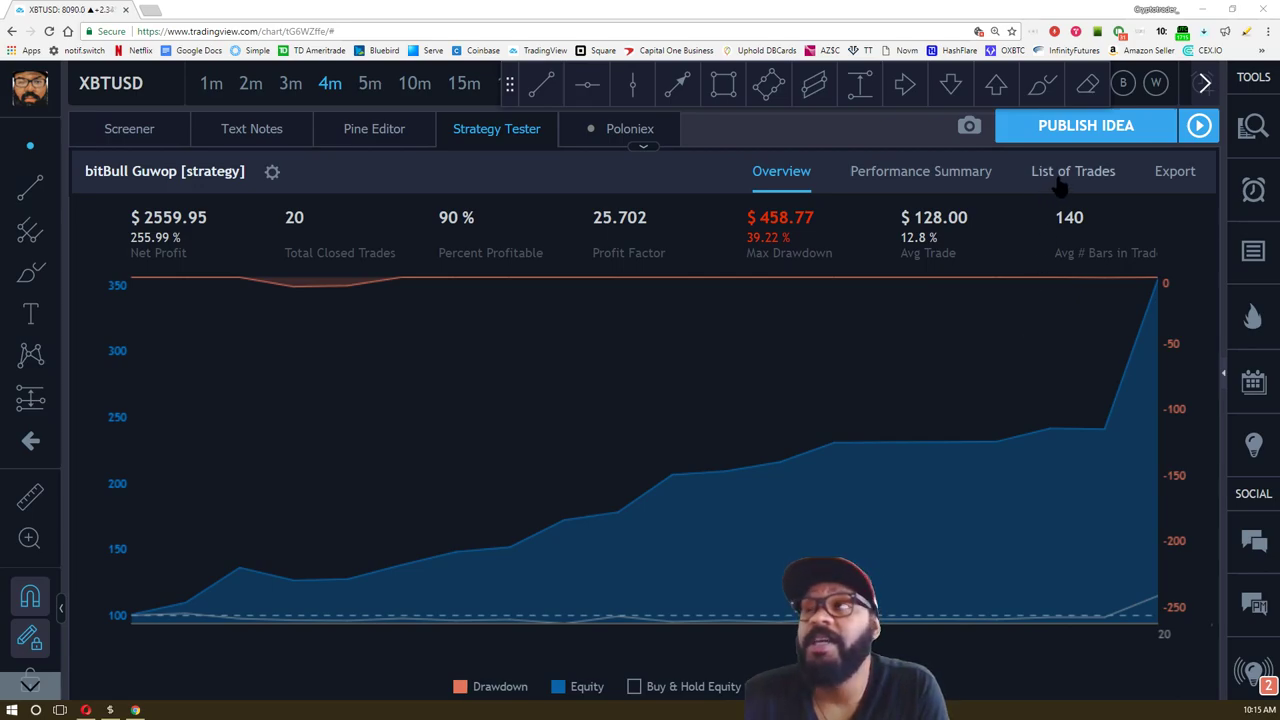
{"action": "mouse_move", "coordinate": [164, 324]}
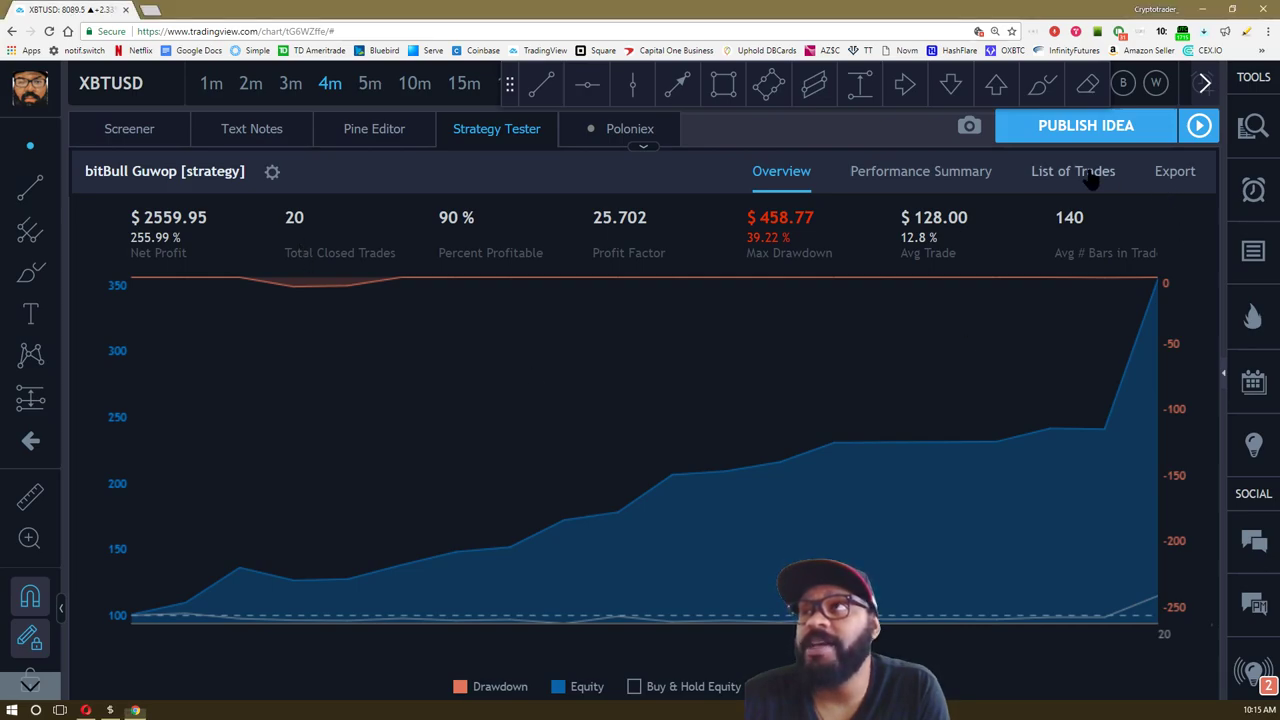
Show the bitBull Guwop strategy's List of Trades with entry/exit prices and profits.
{"action": "left_click", "coordinate": [1072, 172]}
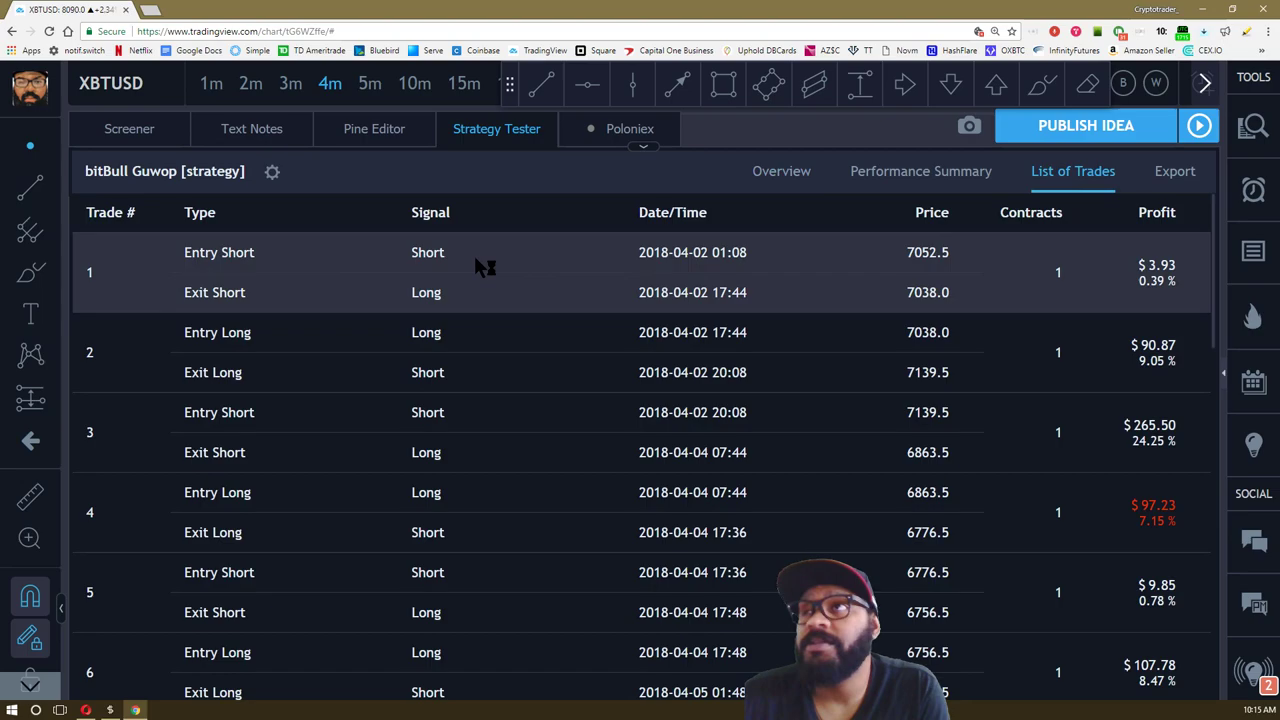
{"action": "mouse_move", "coordinate": [490, 288]}
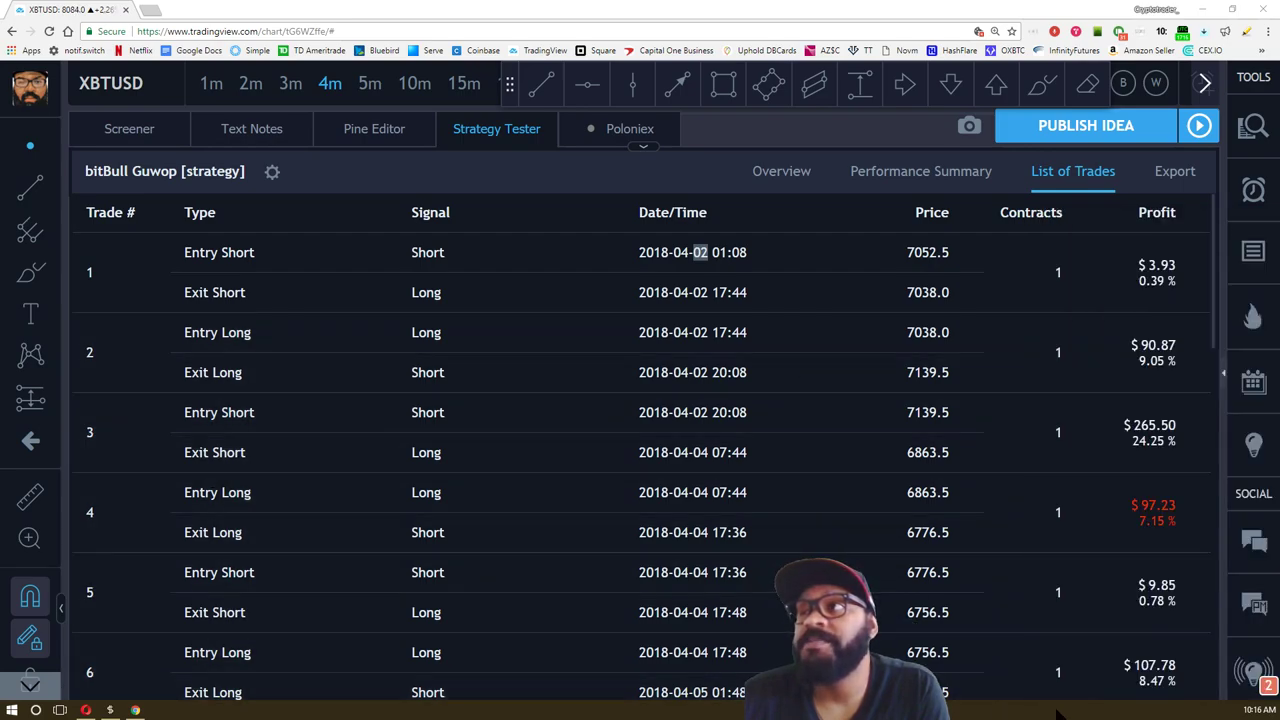
{"action": "mouse_move", "coordinate": [1070, 360]}
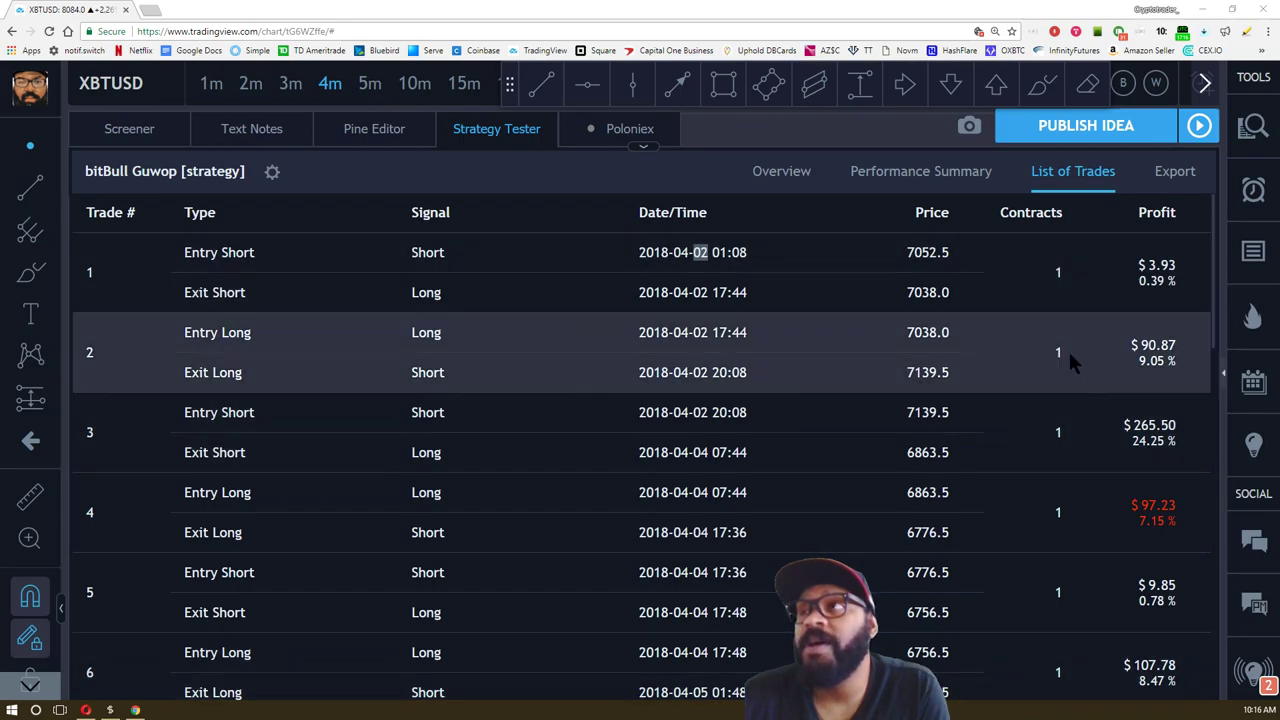
{"action": "mouse_move", "coordinate": [1016, 520]}
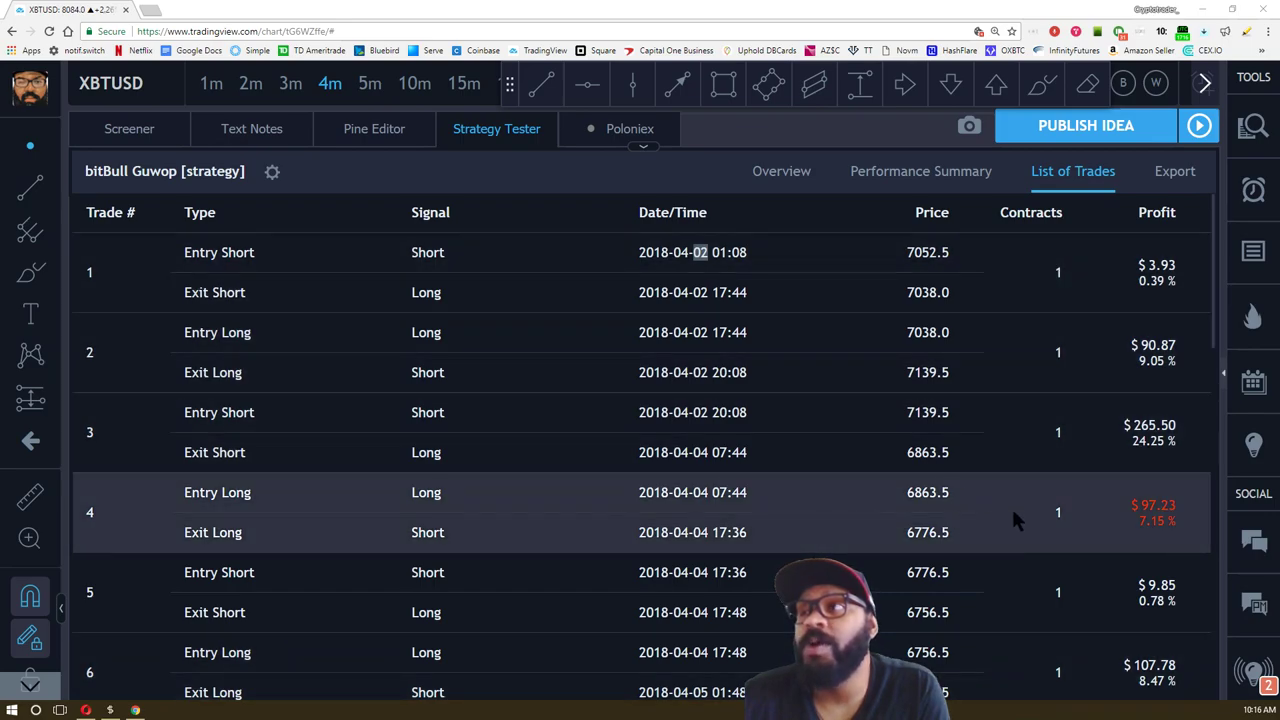
Scroll the trade list down to the final trades, #15 through #20 ($1150.73 long).
{"action": "scroll", "scroll_direction": "down", "scroll_amount": 3}
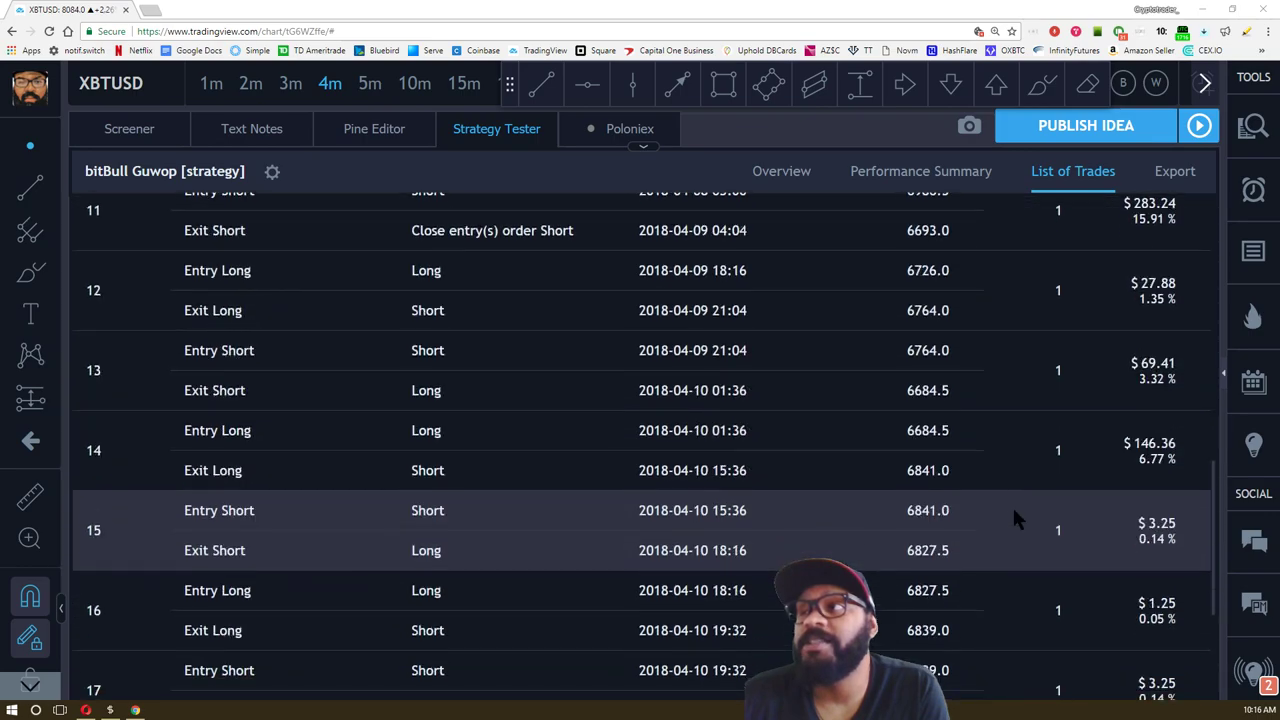
{"action": "scroll", "scroll_direction": "down", "scroll_amount": 3}
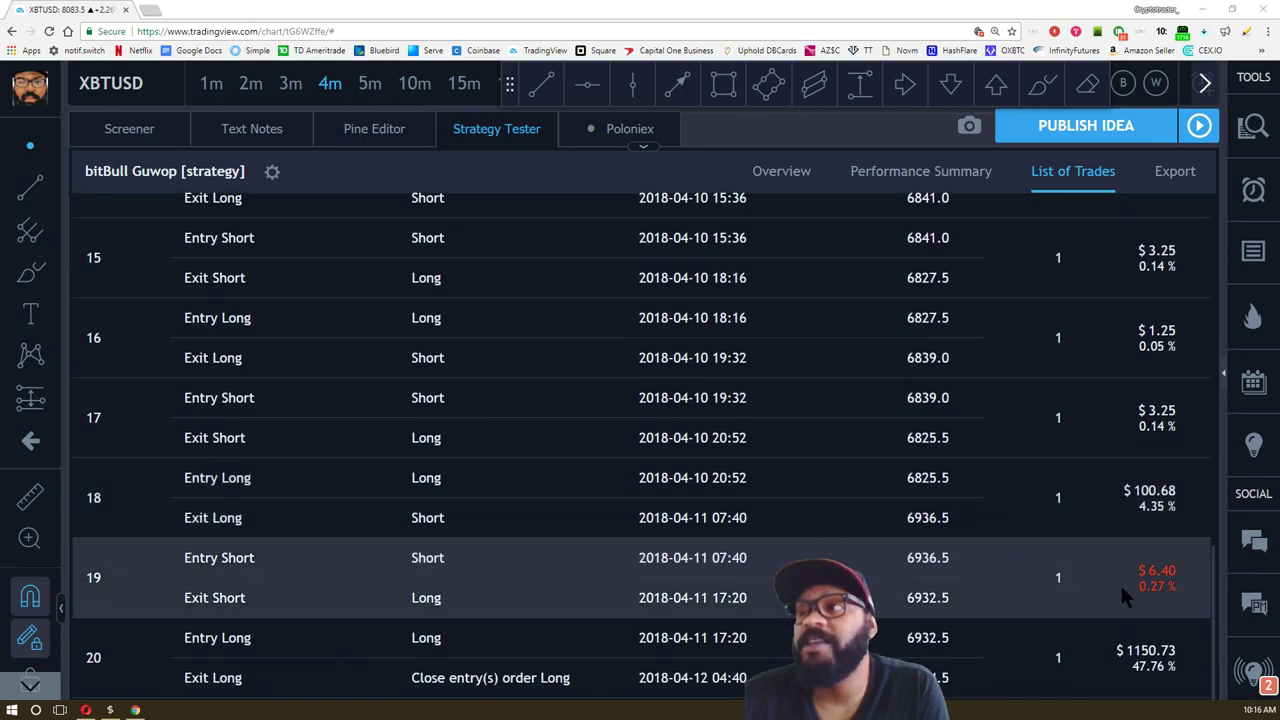
{"action": "mouse_move", "coordinate": [1090, 650]}
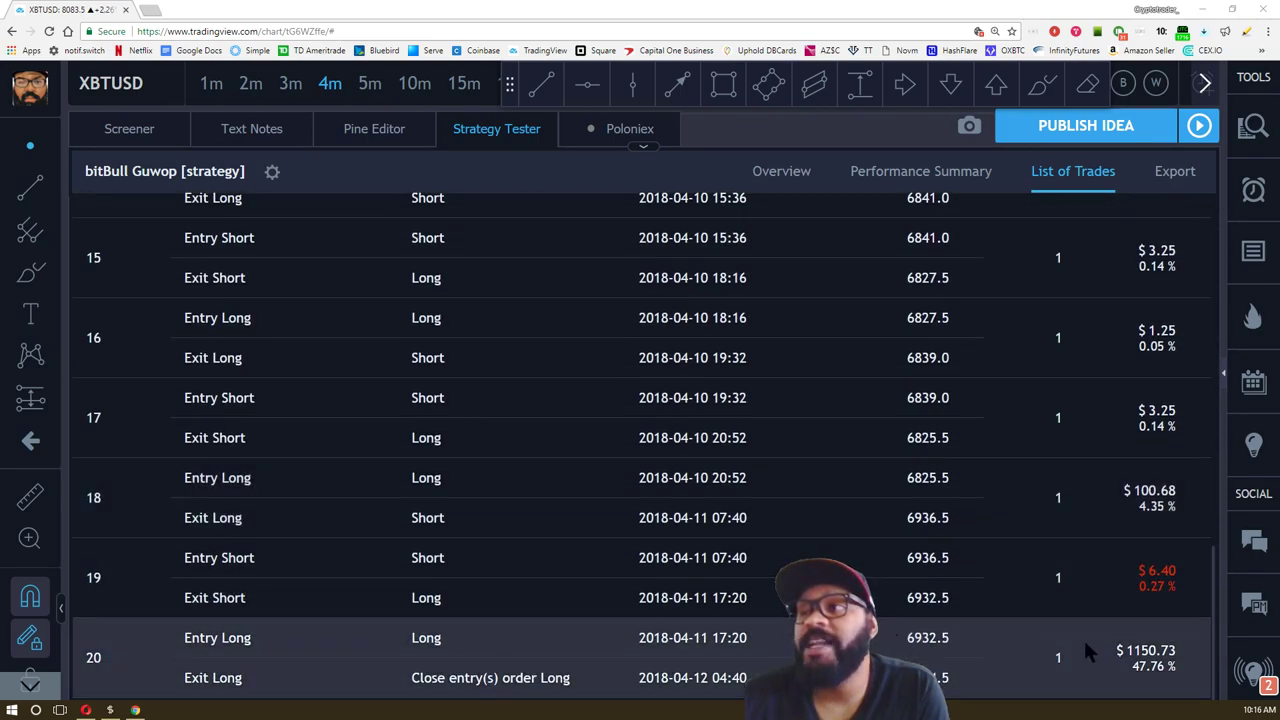
{"action": "mouse_move", "coordinate": [1210, 648]}
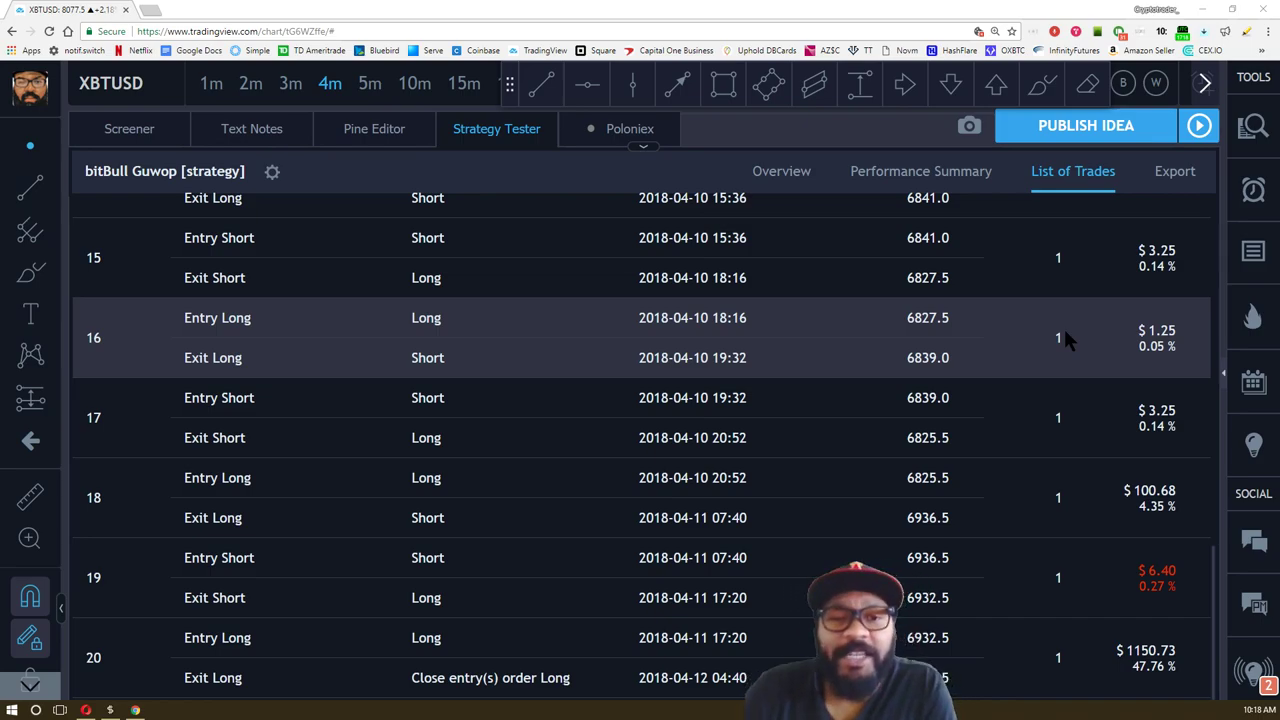
{"action": "mouse_move", "coordinate": [880, 516]}
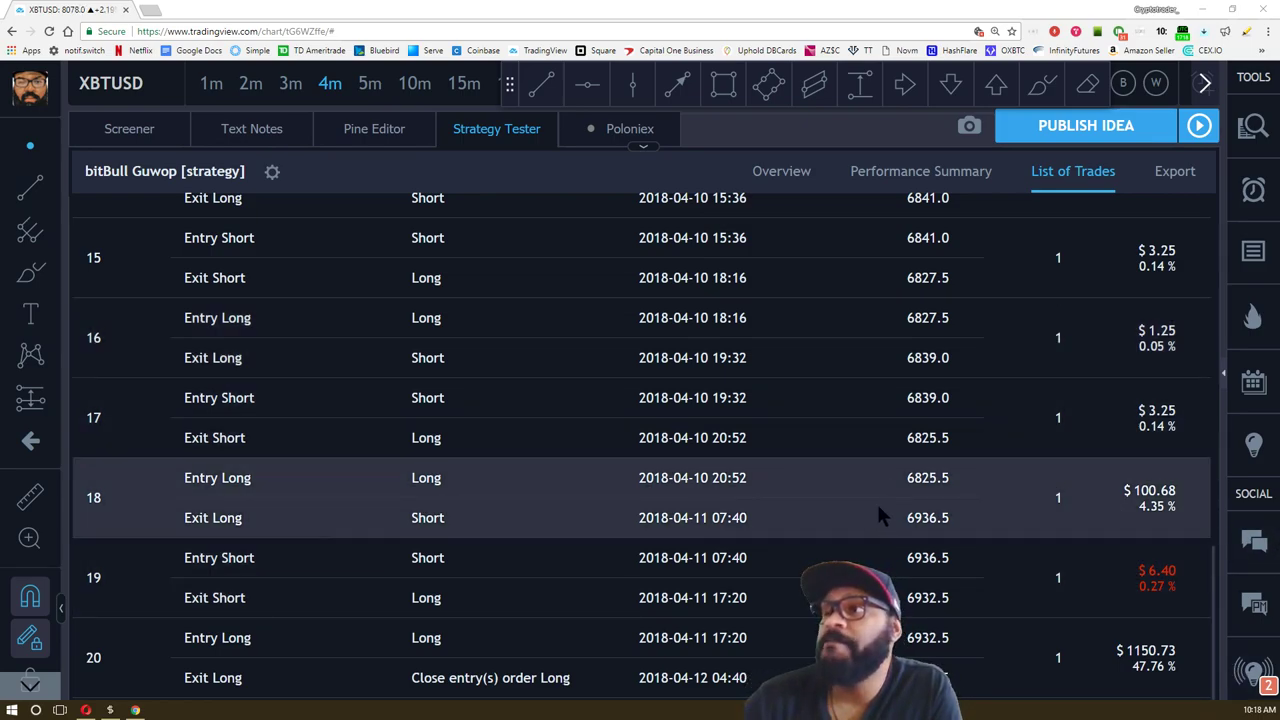
{"action": "mouse_move", "coordinate": [870, 540]}
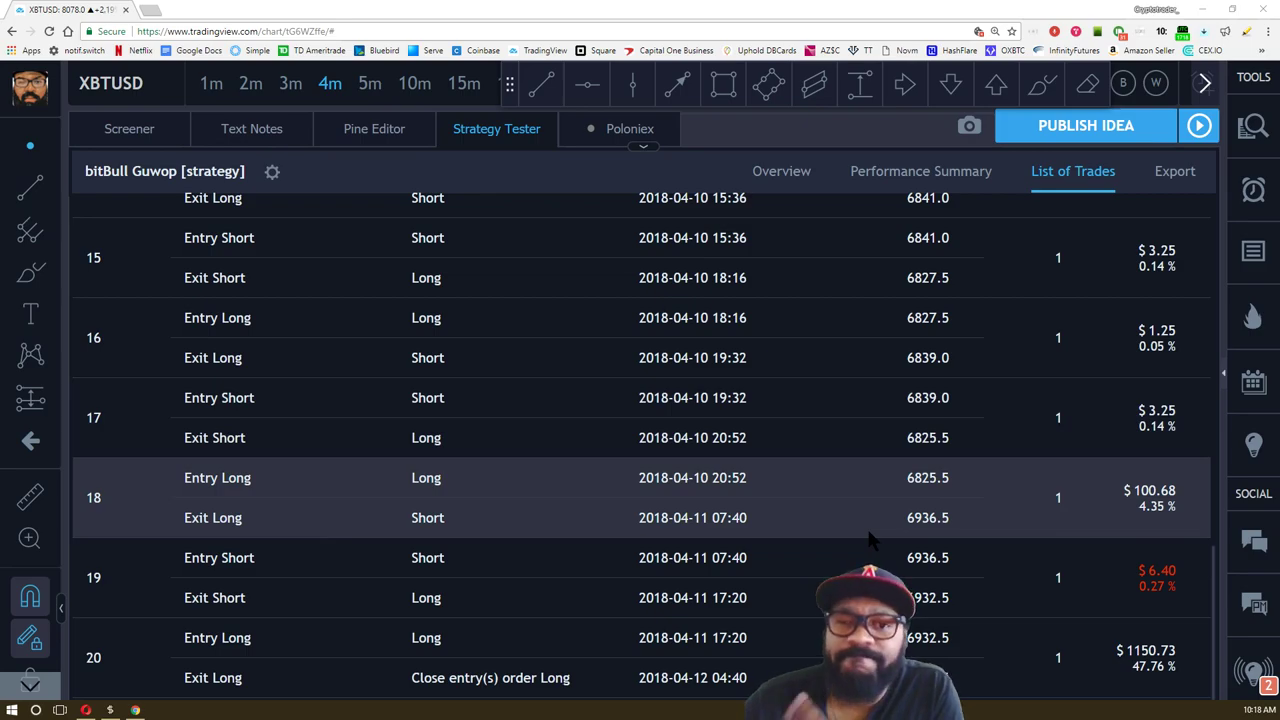